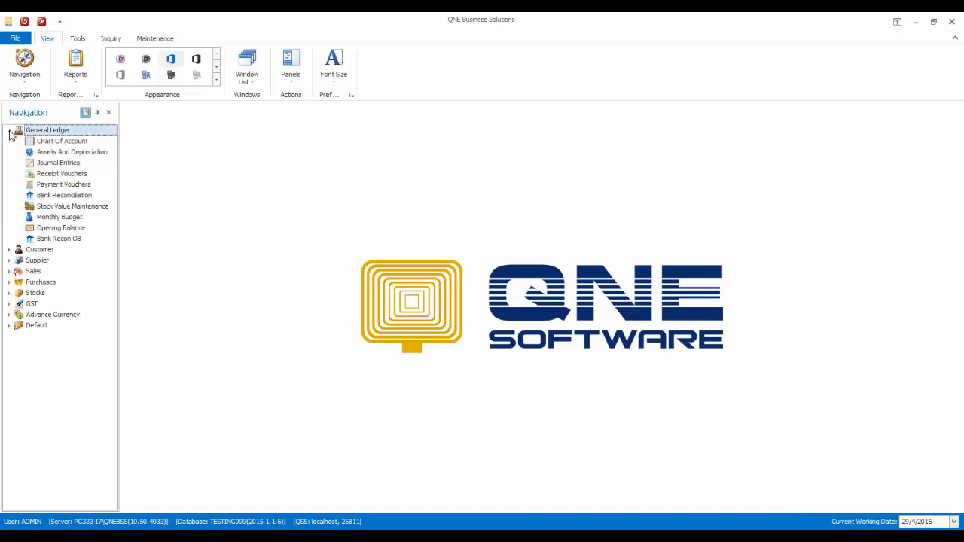
- Open the empty GL account list of TESTING999's Chart of Accounts
double_click(62, 141)
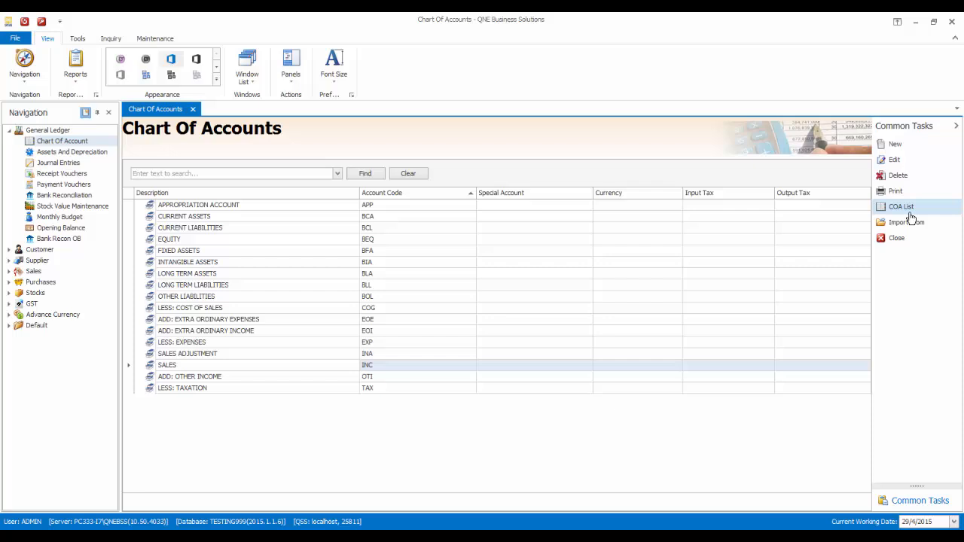
click(901, 207)
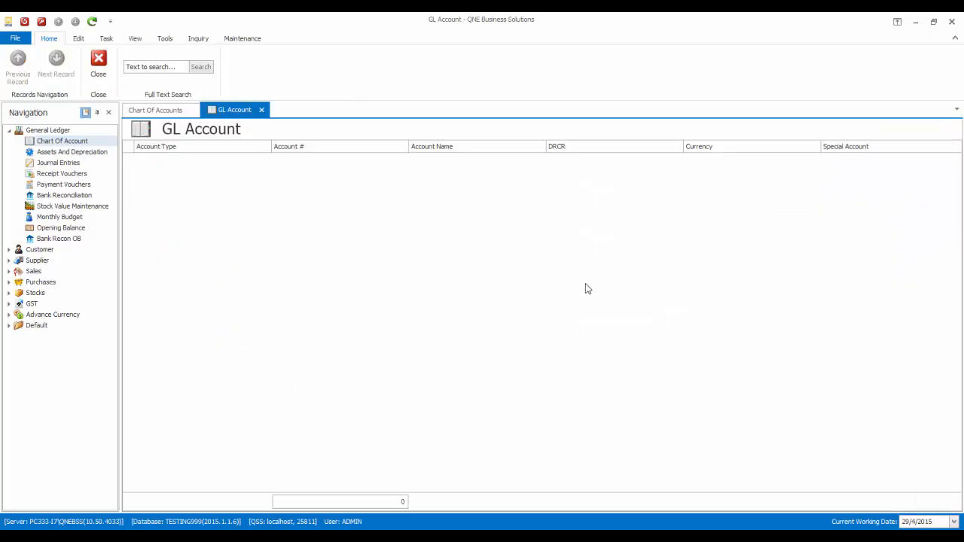
mouse_move(385, 144)
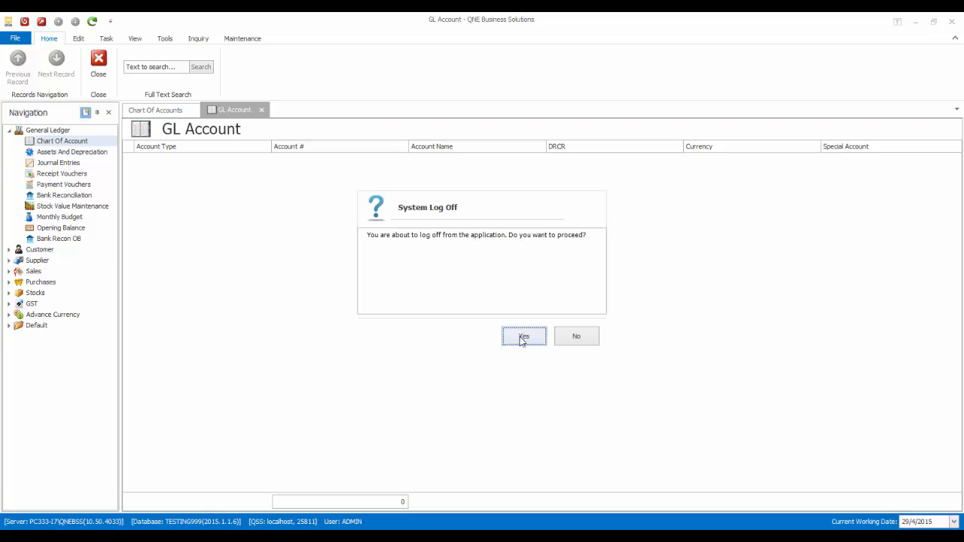
- Confirm logging off the TESTING999 database to switch to SampleDB3
click(523, 336)
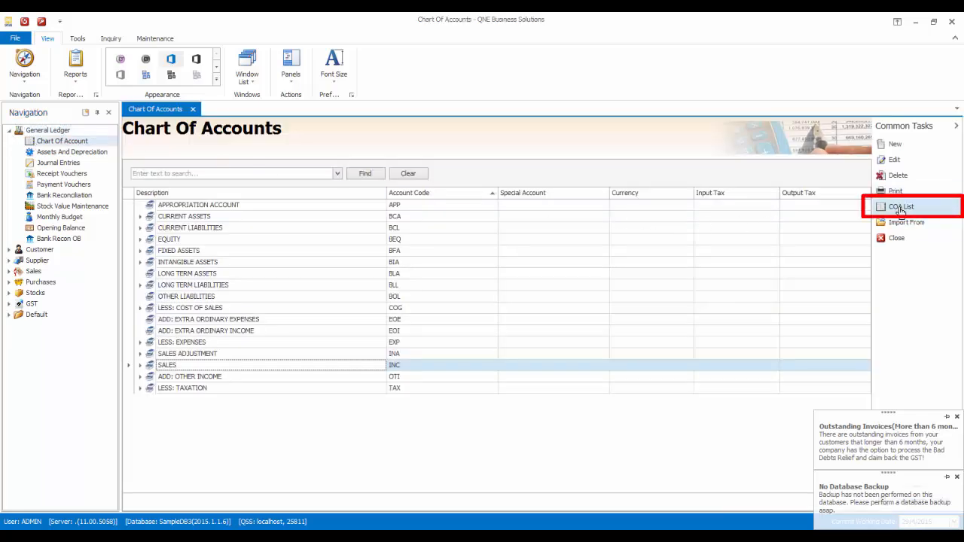
- Select all 15 SampleDB3 GL accounts and start an XML export
click(901, 207)
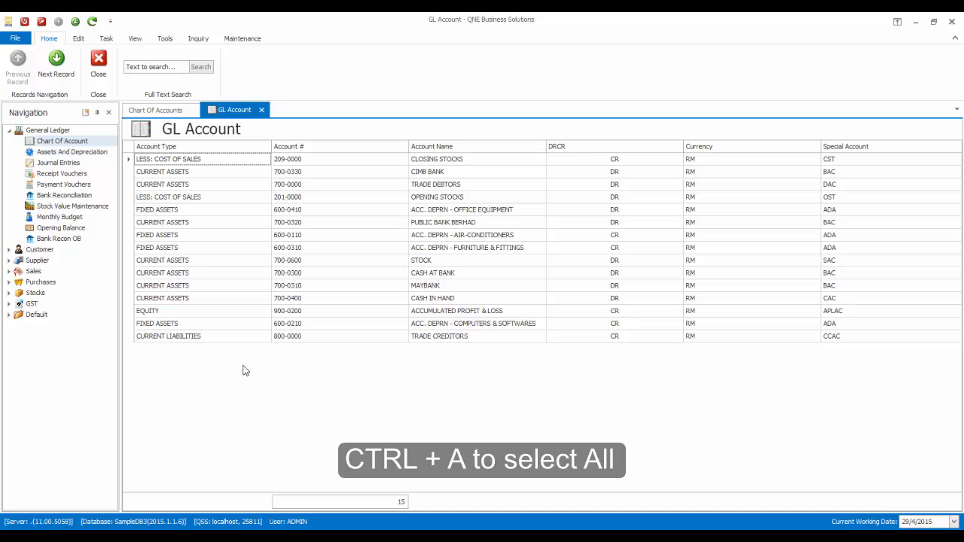
key(ctrl+a)
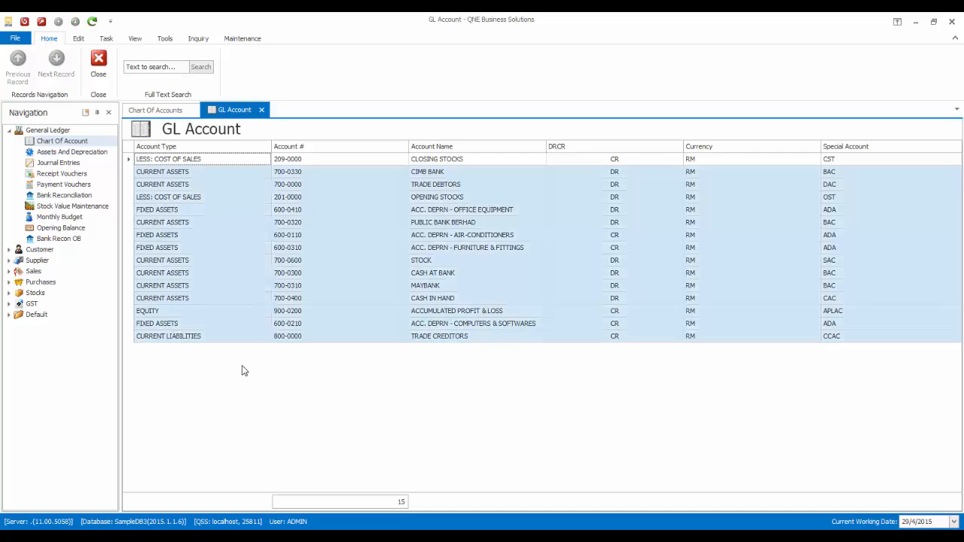
right_click(288, 260)
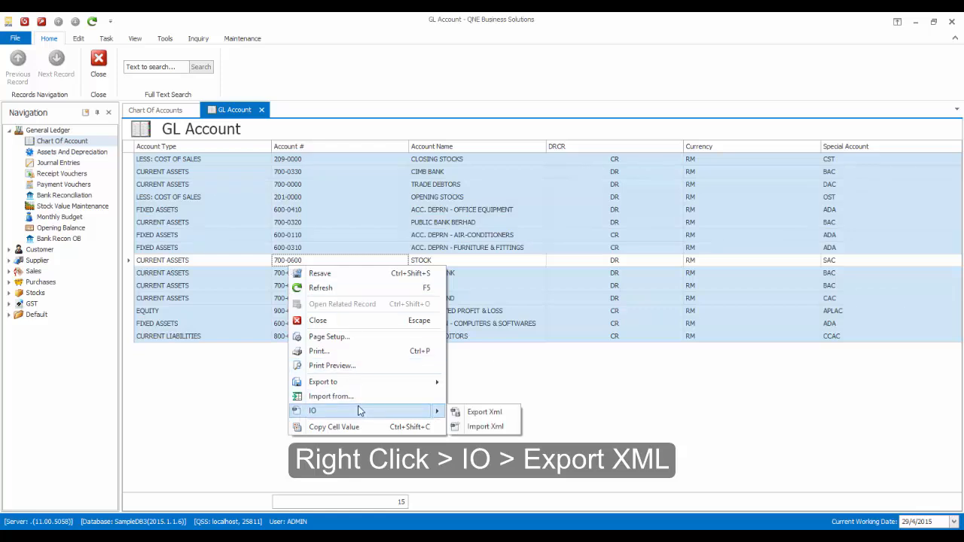
mouse_move(485, 411)
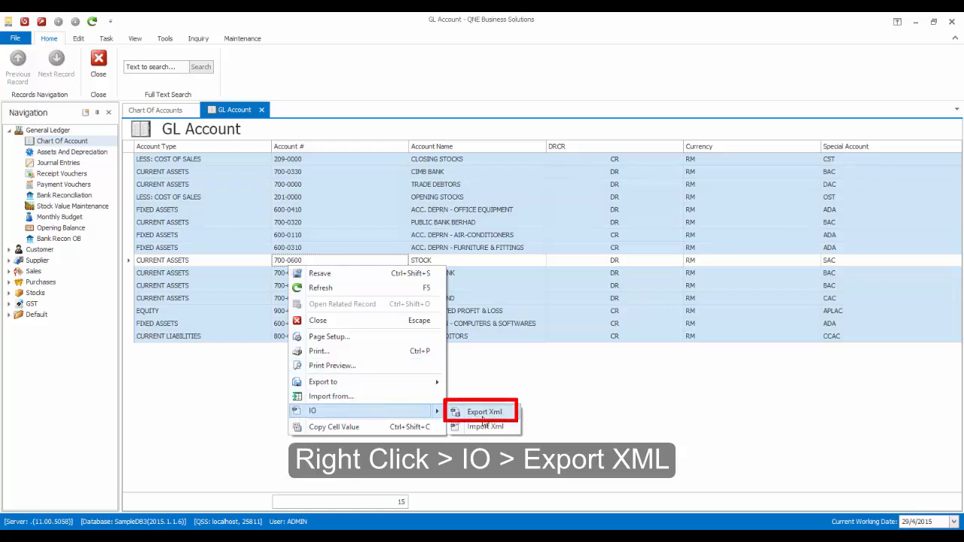
click(484, 411)
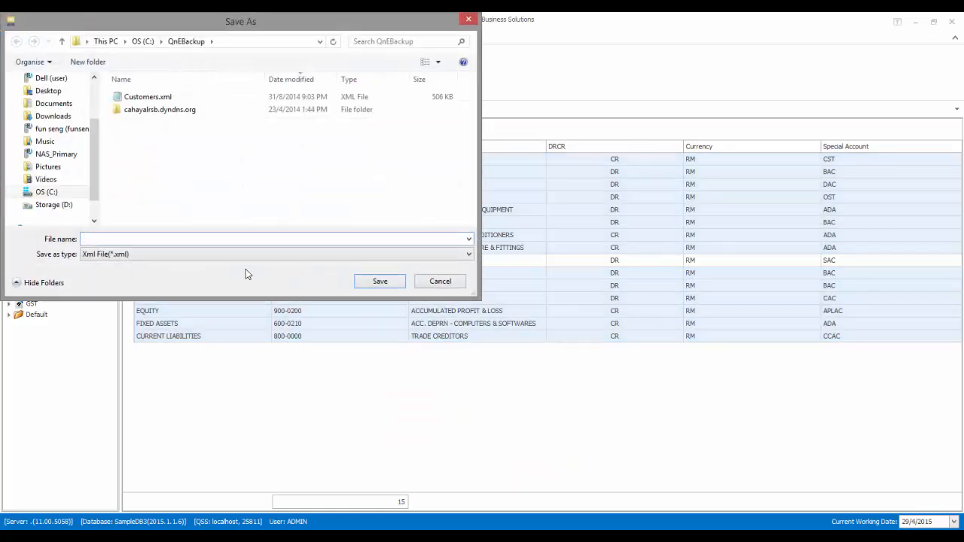
- Save the exported accounts as 'COAList' in the QnEBackup folder
click(275, 239)
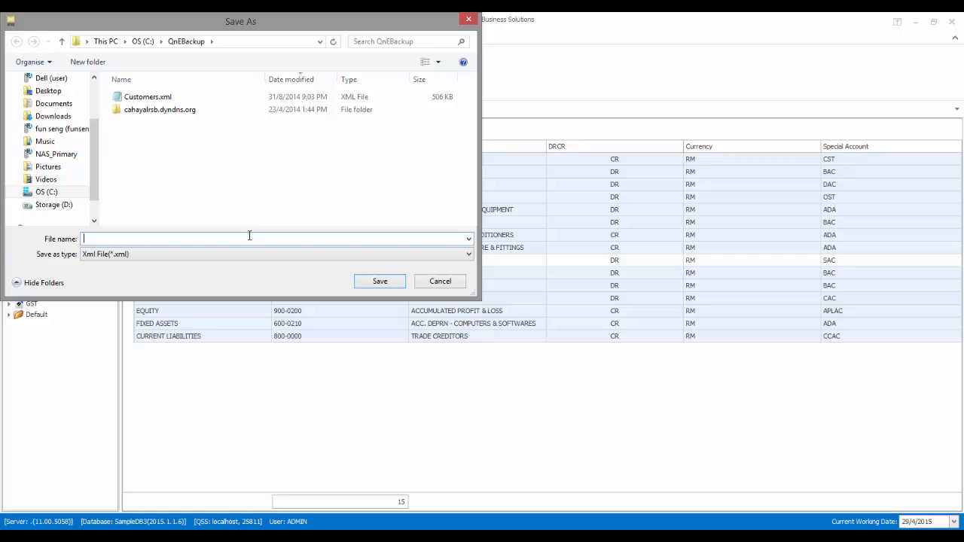
text(COAL)
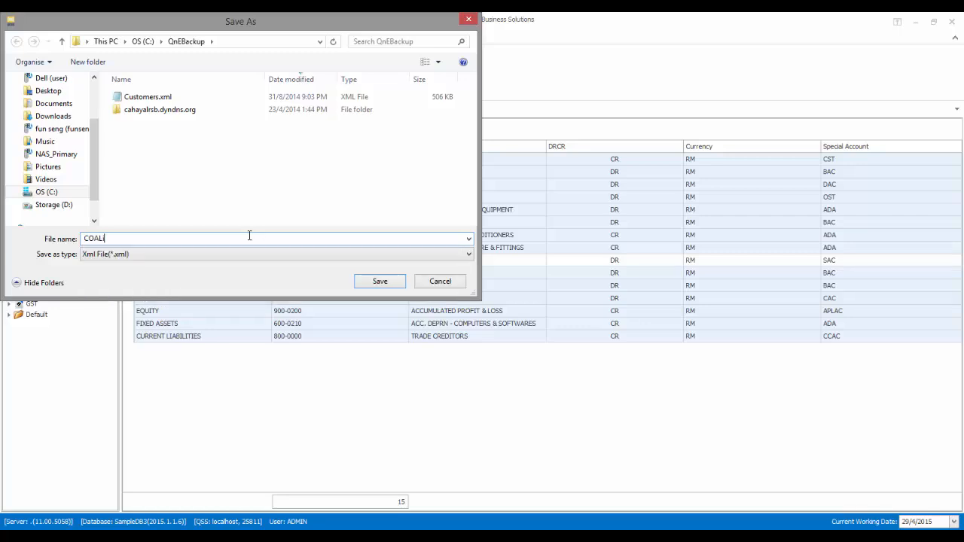
text(ist)
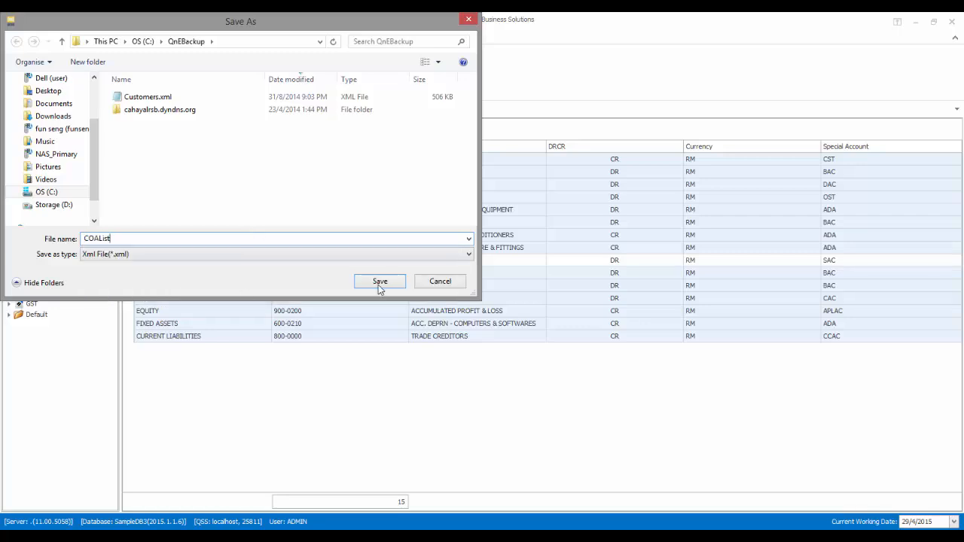
click(380, 280)
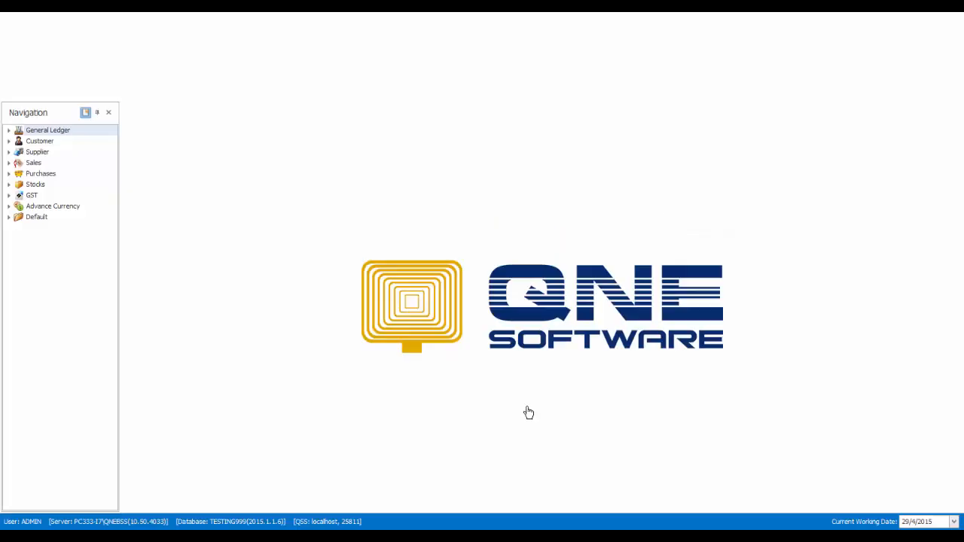
- Reopen TESTING999's empty GL account list and start an XML import
click(48, 129)
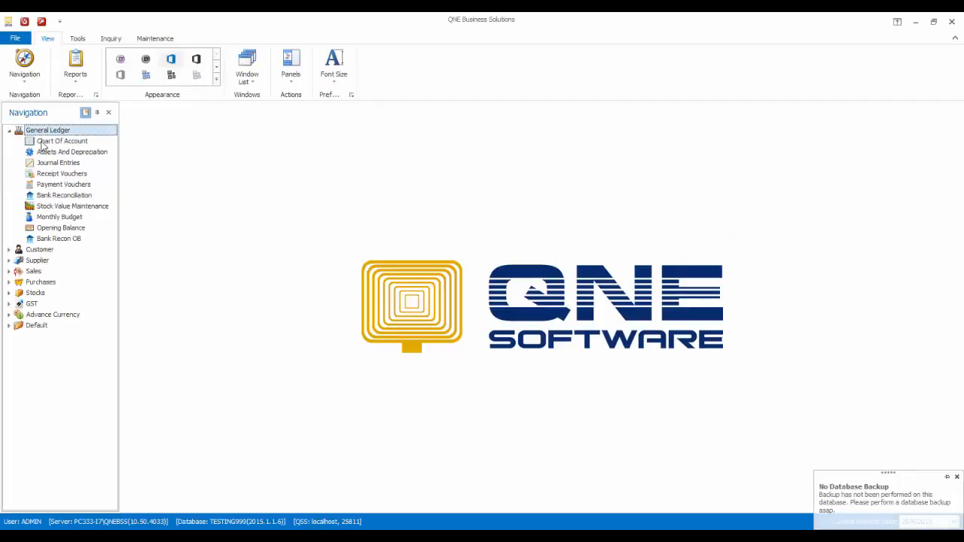
double_click(62, 141)
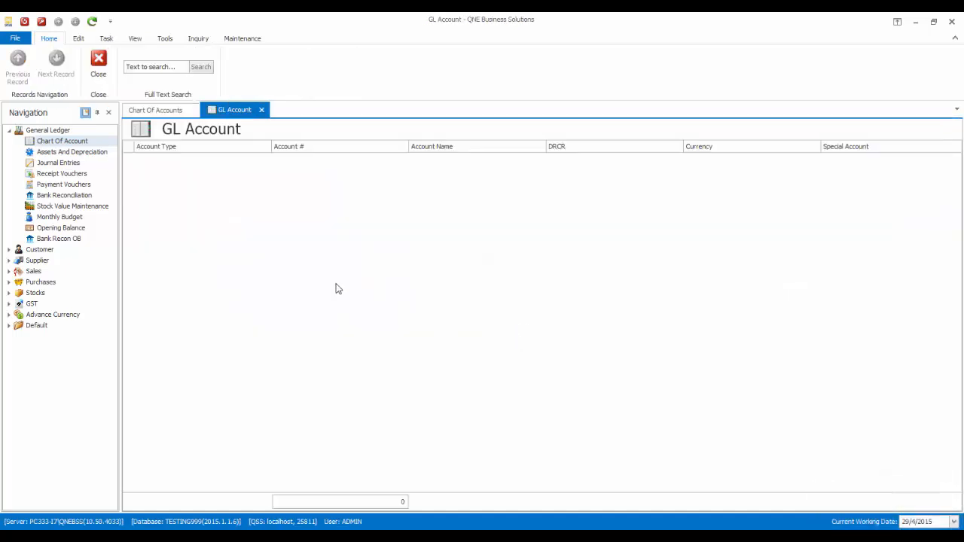
right_click(338, 288)
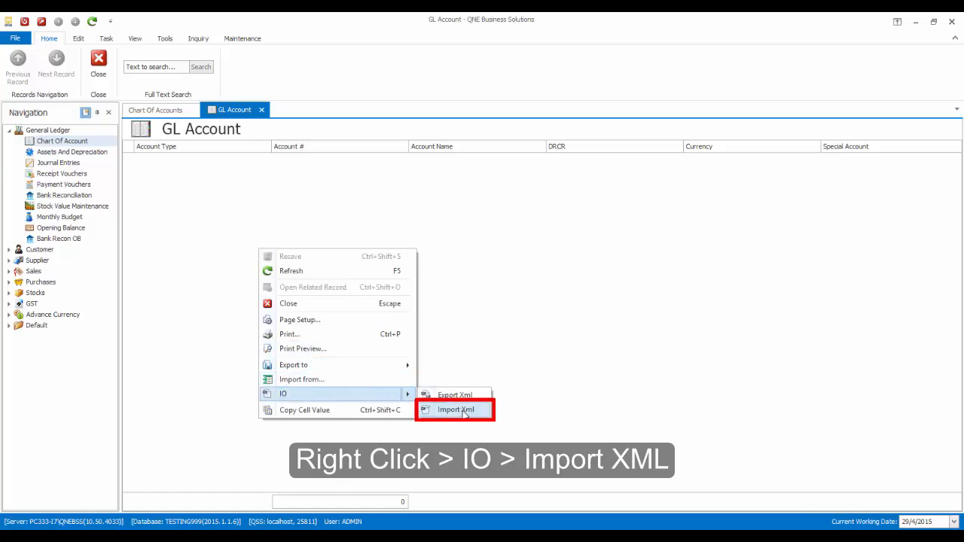
click(454, 410)
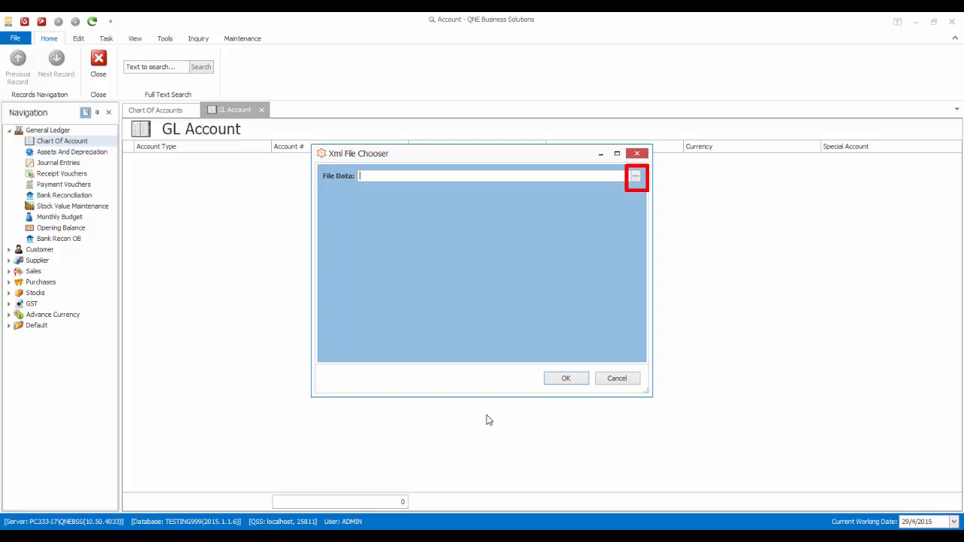
- Import the 15 accounts from COAList.xml into TESTING999
click(635, 176)
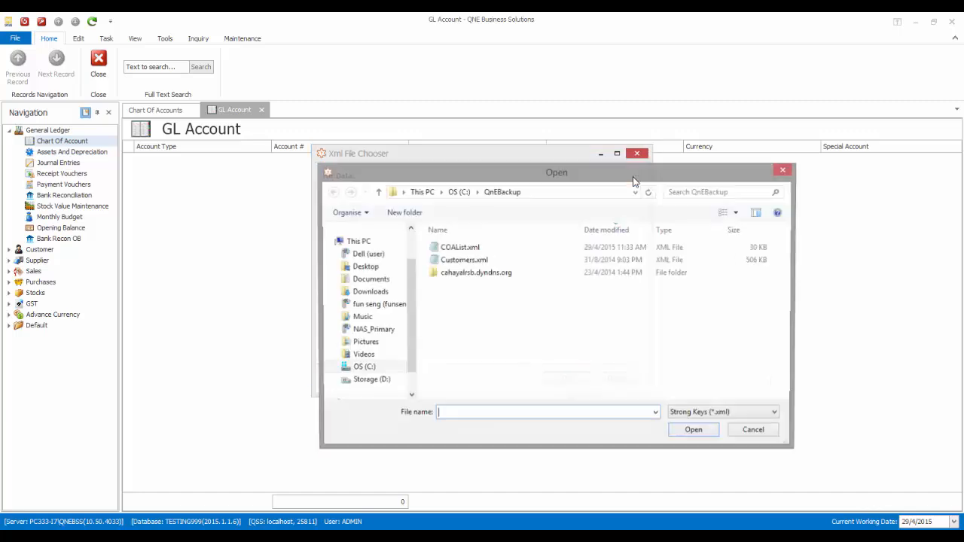
click(459, 247)
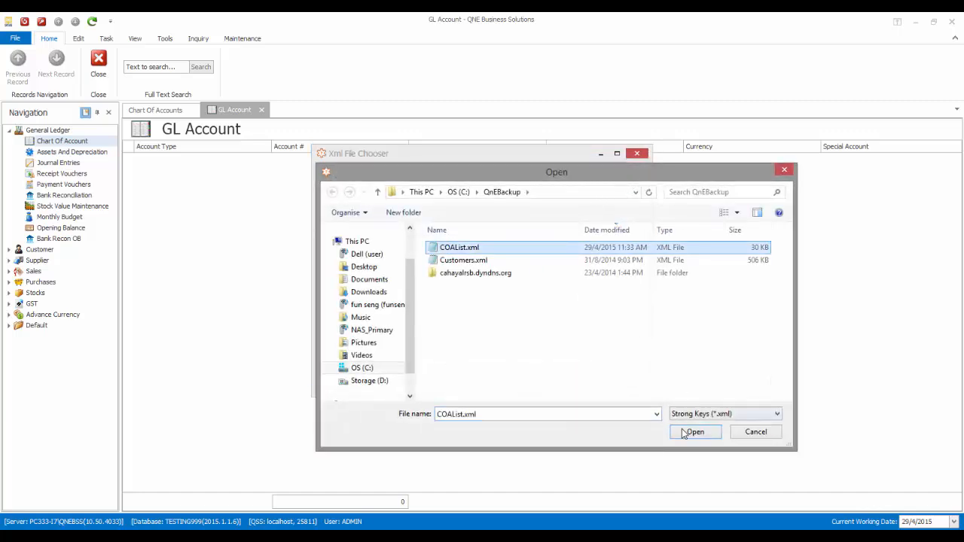
click(693, 432)
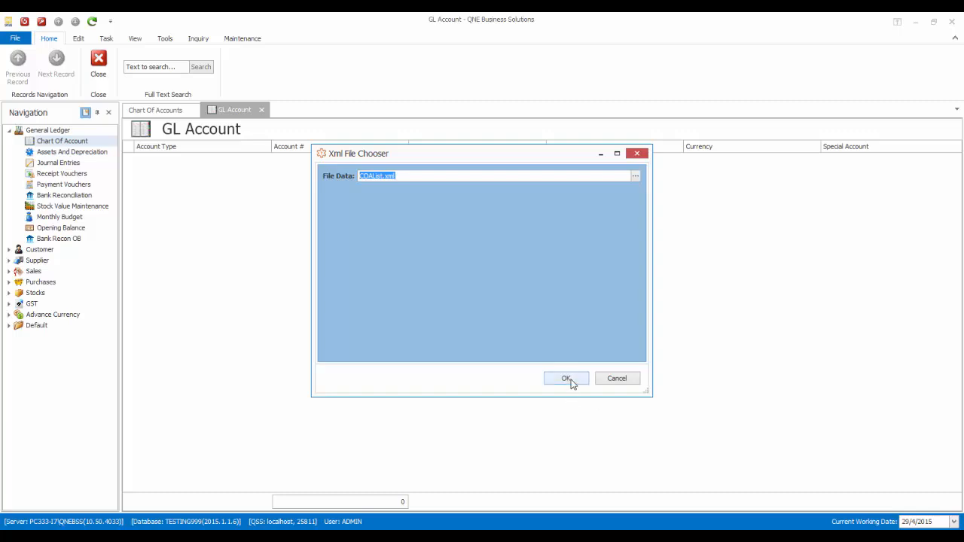
click(565, 378)
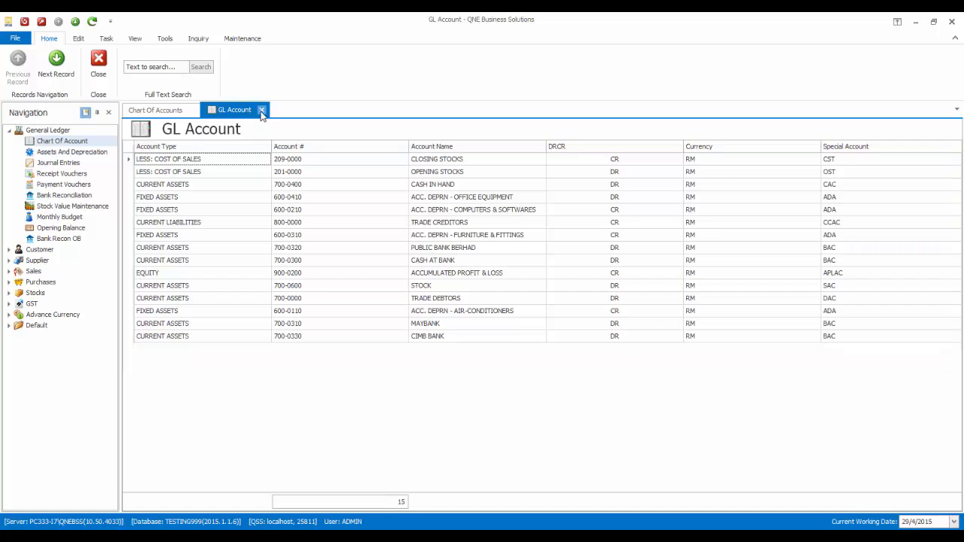
- Reopen Chart of Accounts and expand Current Assets and Current Liabilities to view imported accounts
click(262, 110)
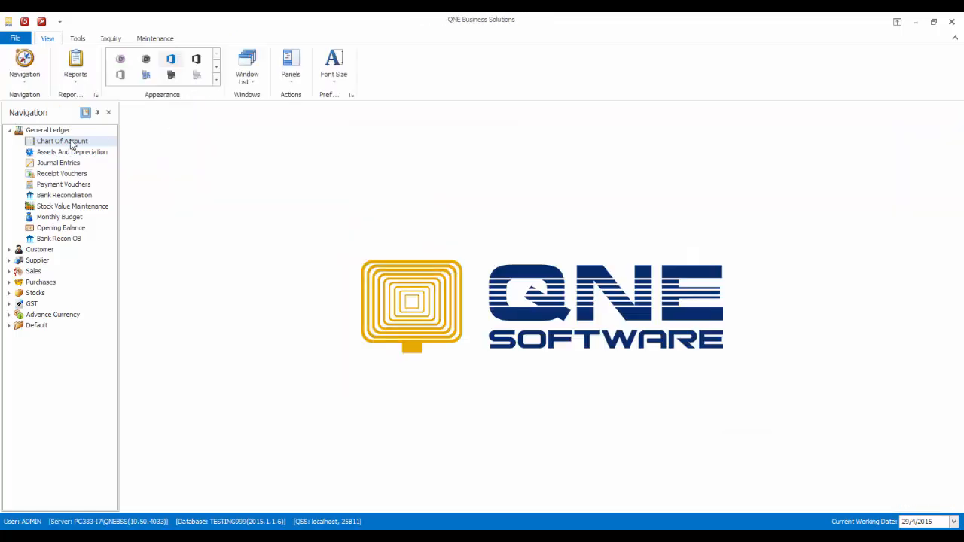
double_click(62, 141)
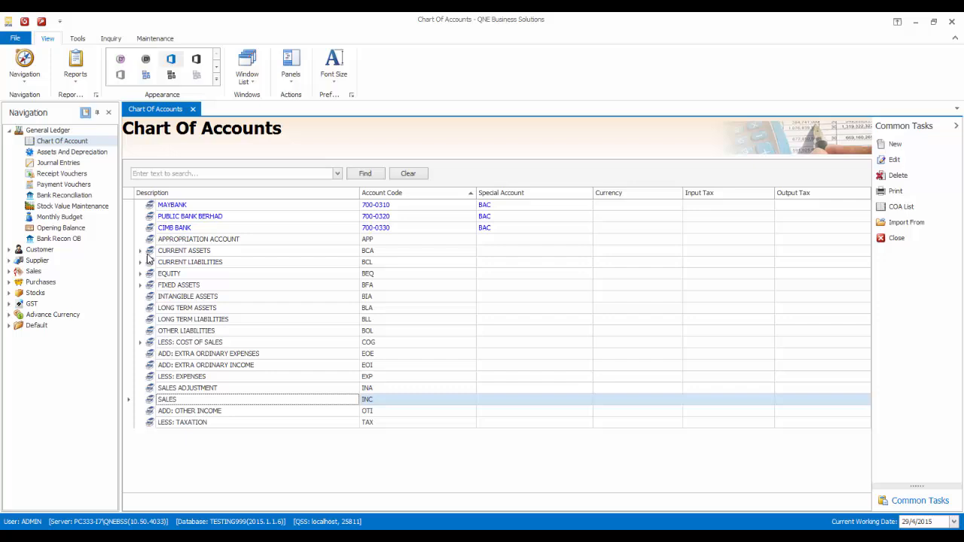
click(140, 250)
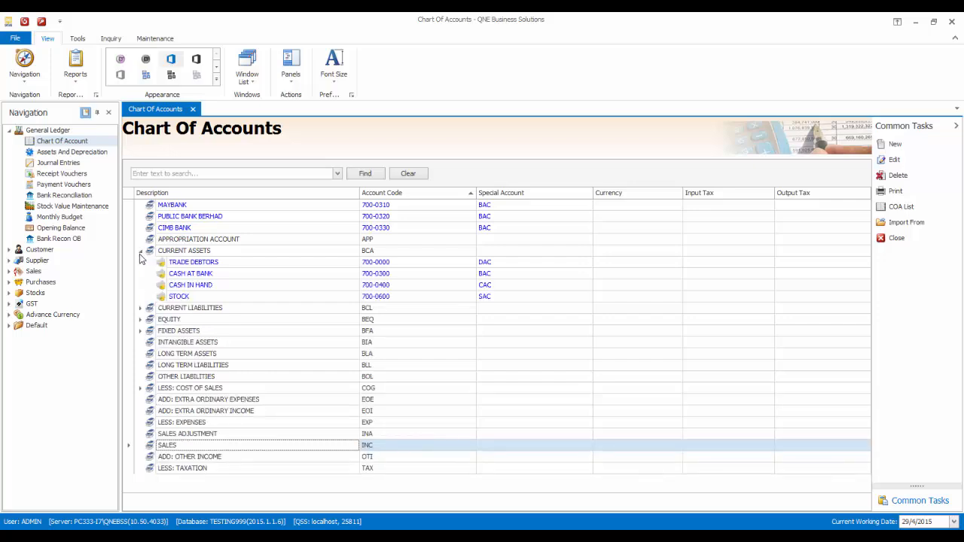
click(140, 307)
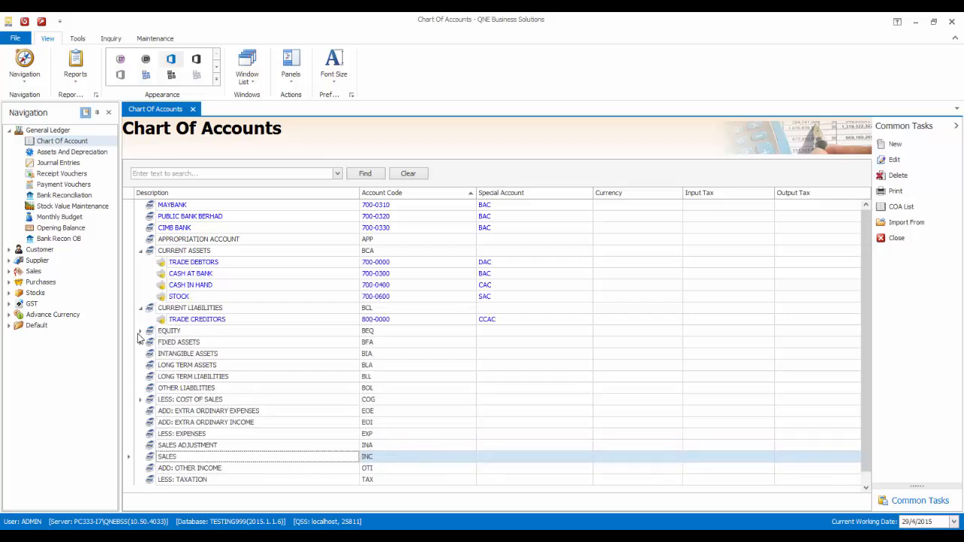